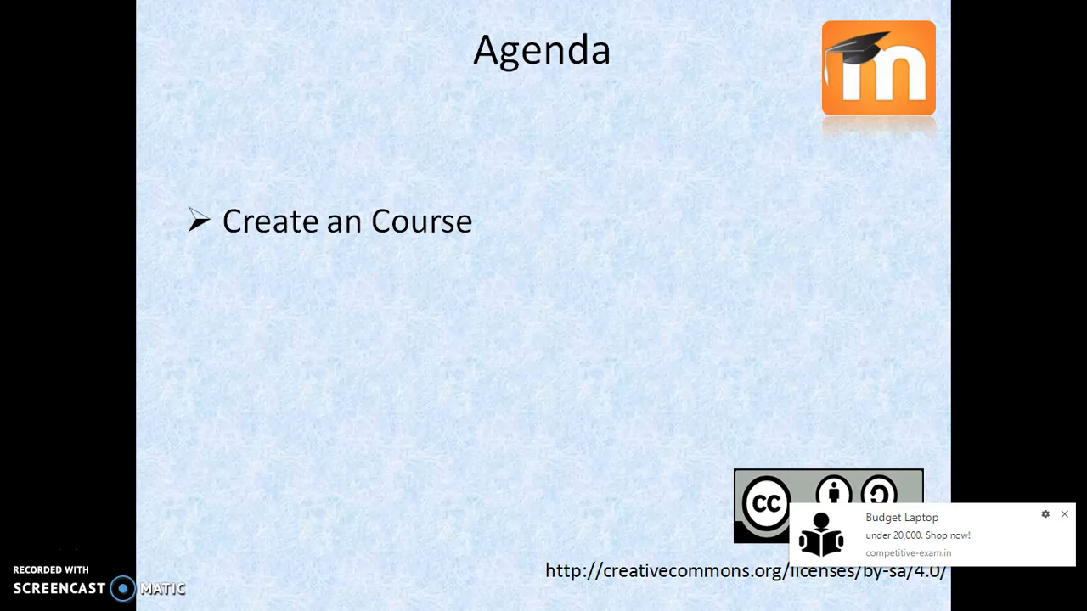
- Bring up the slide show's right-click options on the Agenda slide
{"action": "left_click", "coordinate": [535, 484]}
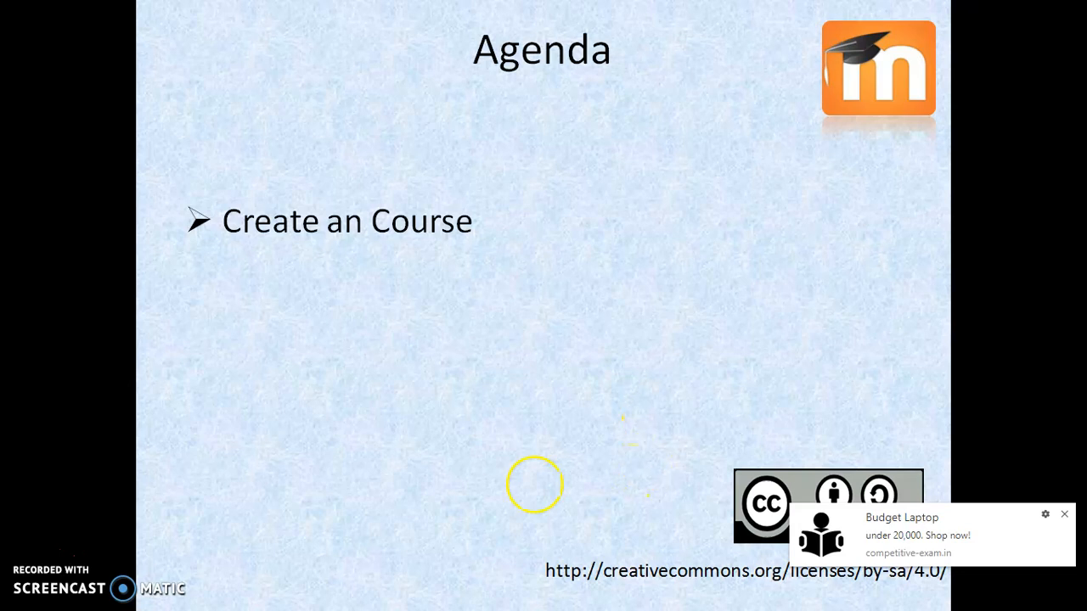
{"action": "right_click", "coordinate": [535, 484]}
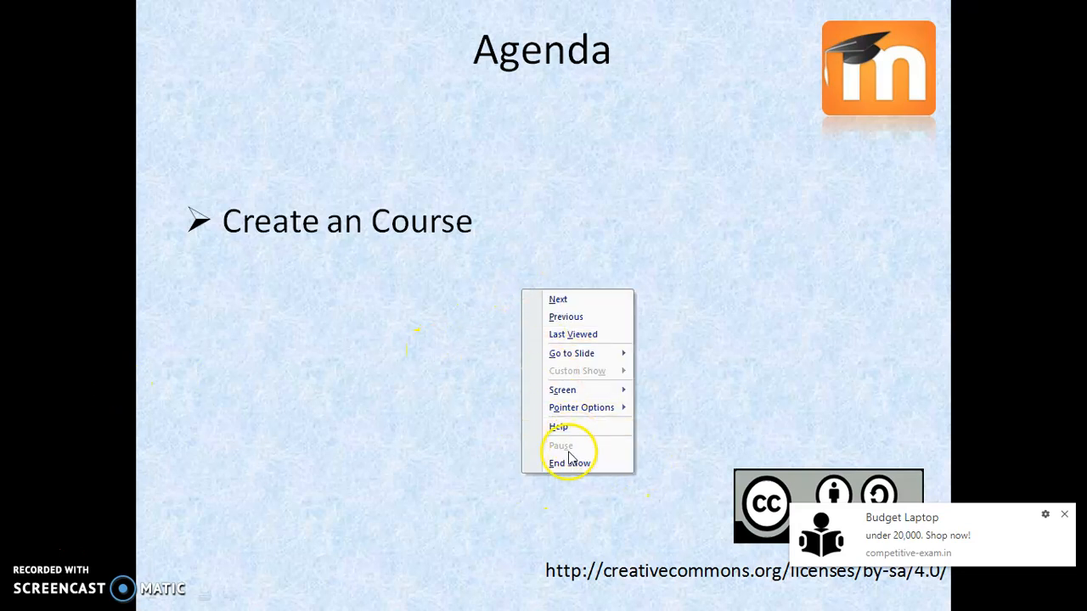
- End the slide show, revealing the MoodleCloud Portal's Package tab for the hosted site
{"action": "left_click", "coordinate": [569, 462]}
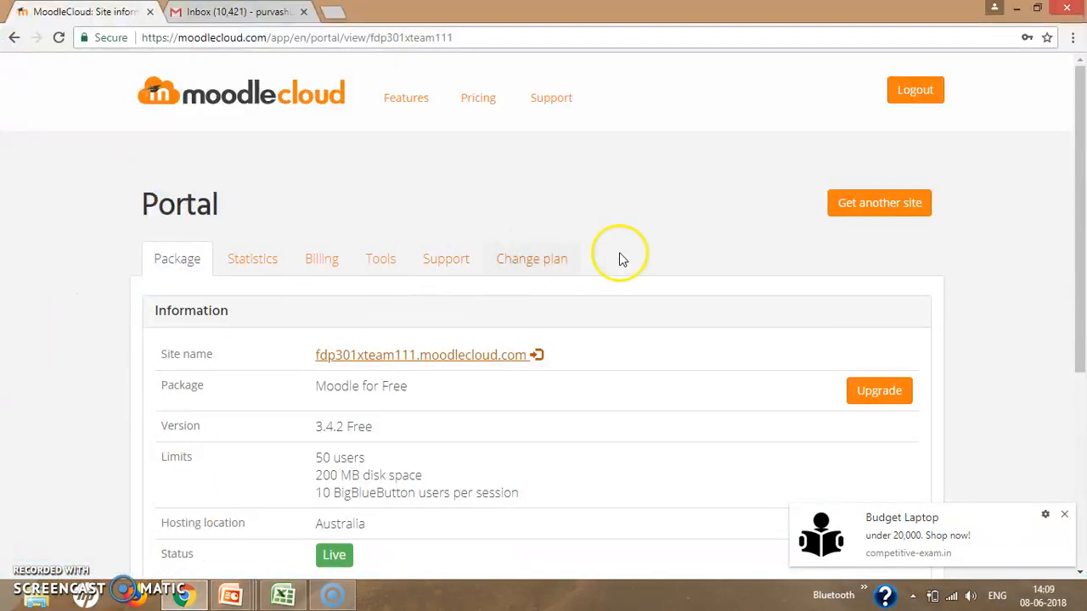
{"action": "mouse_move", "coordinate": [211, 227]}
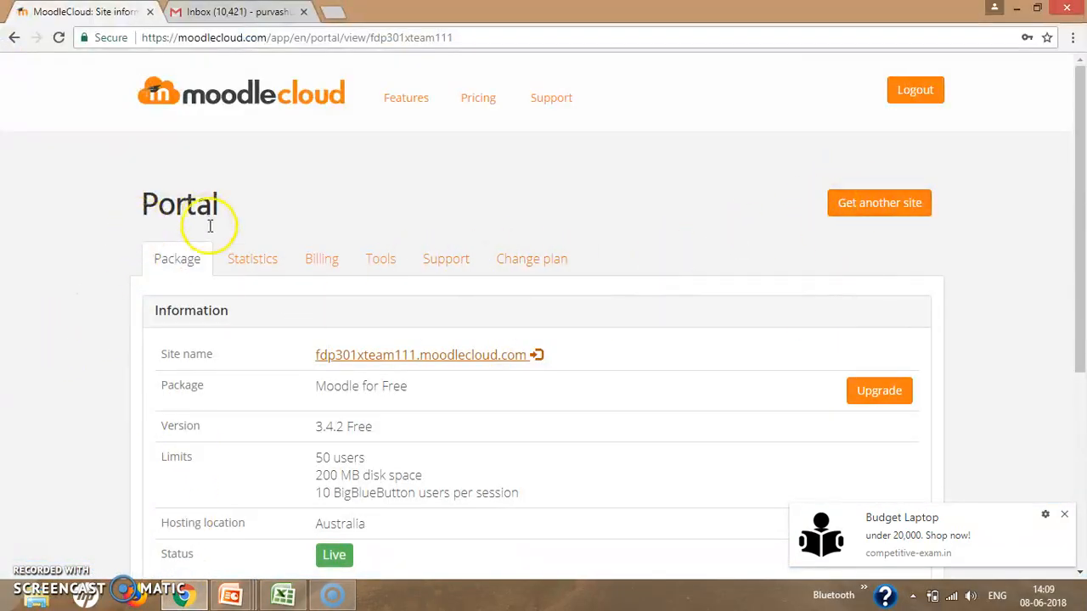
{"action": "mouse_move", "coordinate": [591, 493]}
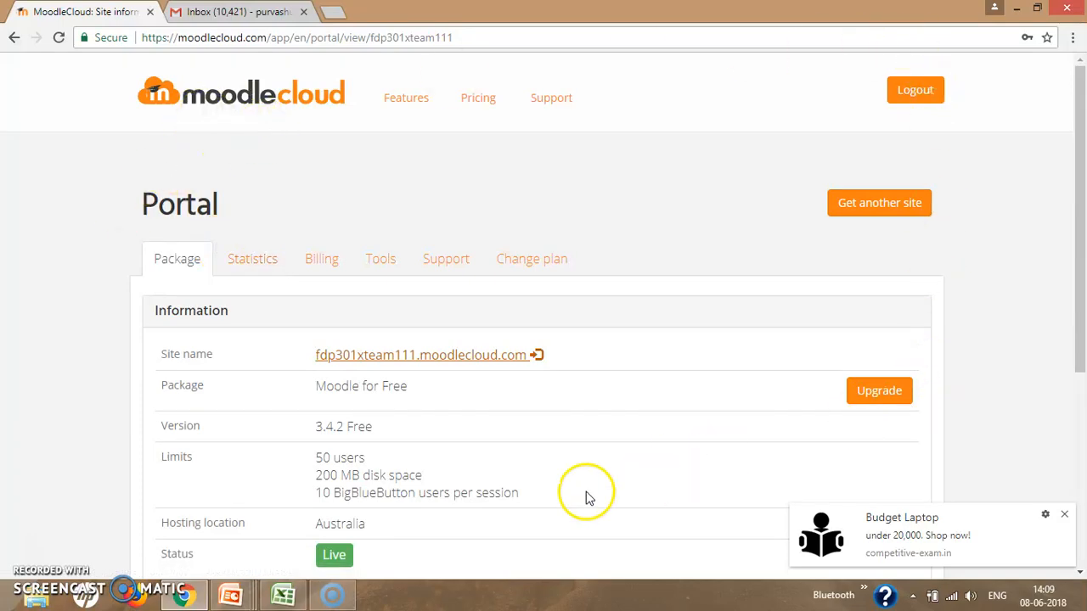
{"action": "mouse_move", "coordinate": [428, 355]}
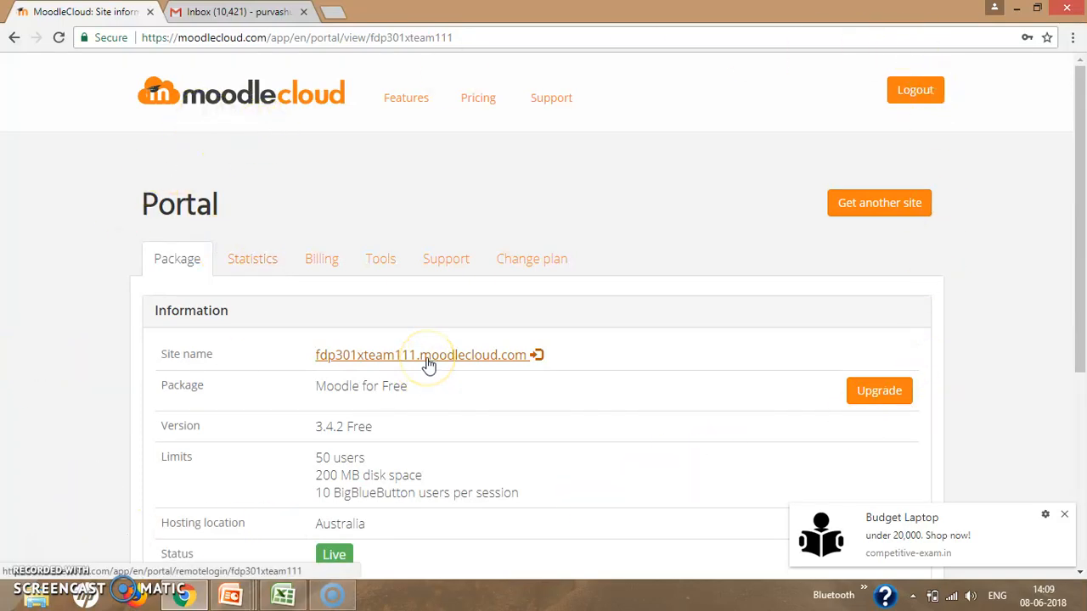
- Go to the fdp301xteam111 site home, turn editing on and reach the courses list
{"action": "left_click", "coordinate": [428, 355]}
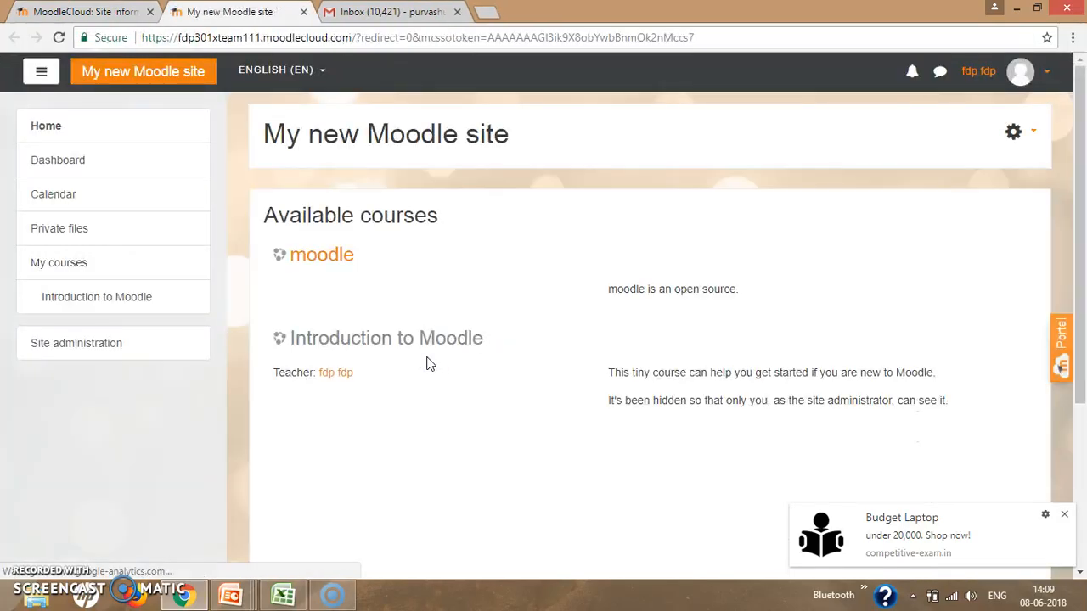
{"action": "mouse_move", "coordinate": [1033, 132]}
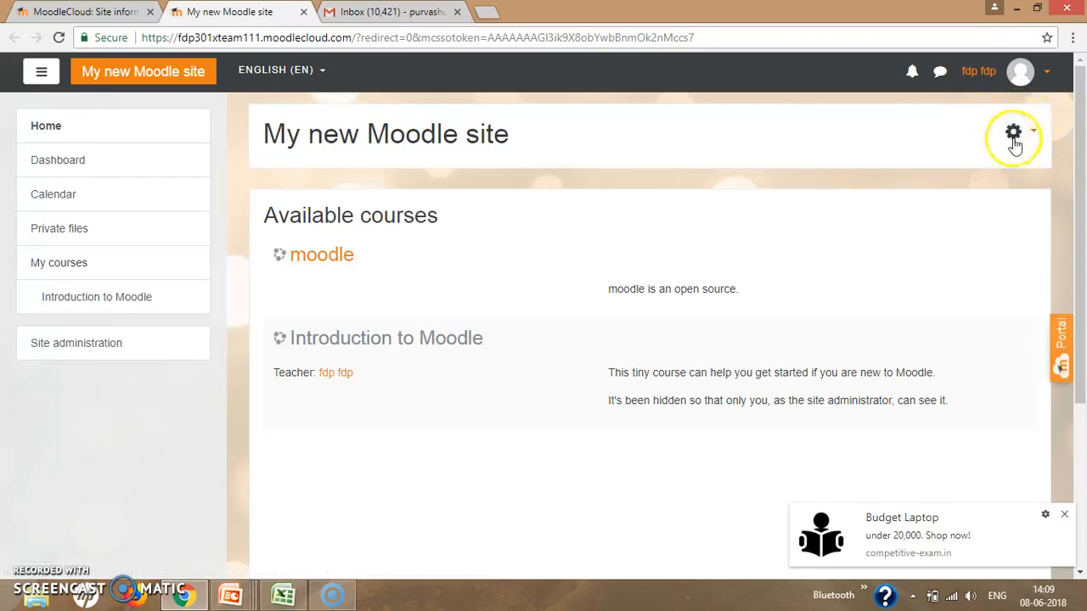
{"action": "left_click", "coordinate": [1012, 133]}
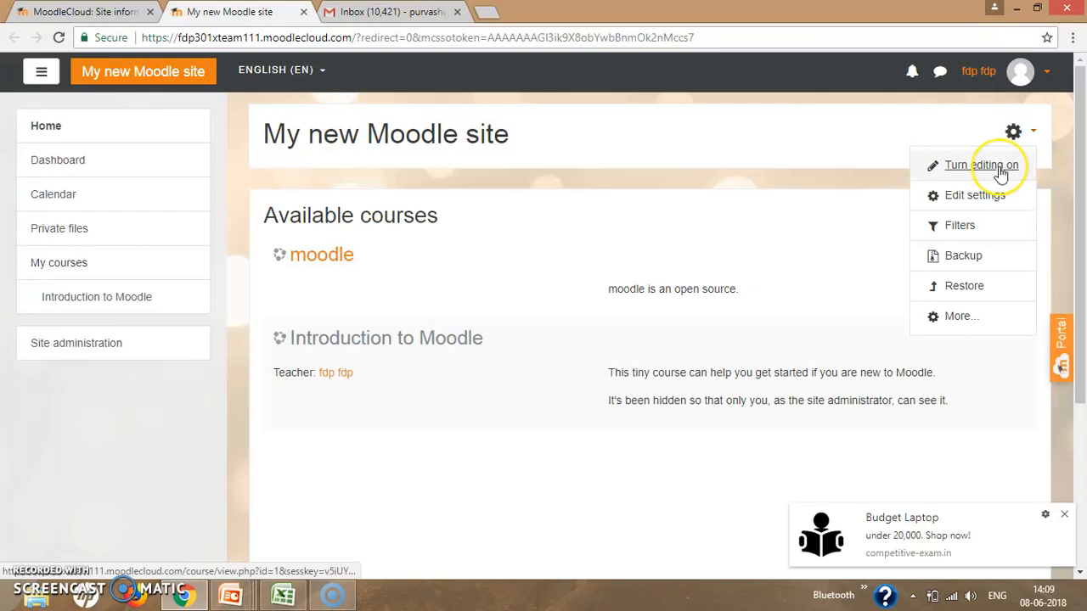
{"action": "left_click", "coordinate": [983, 165]}
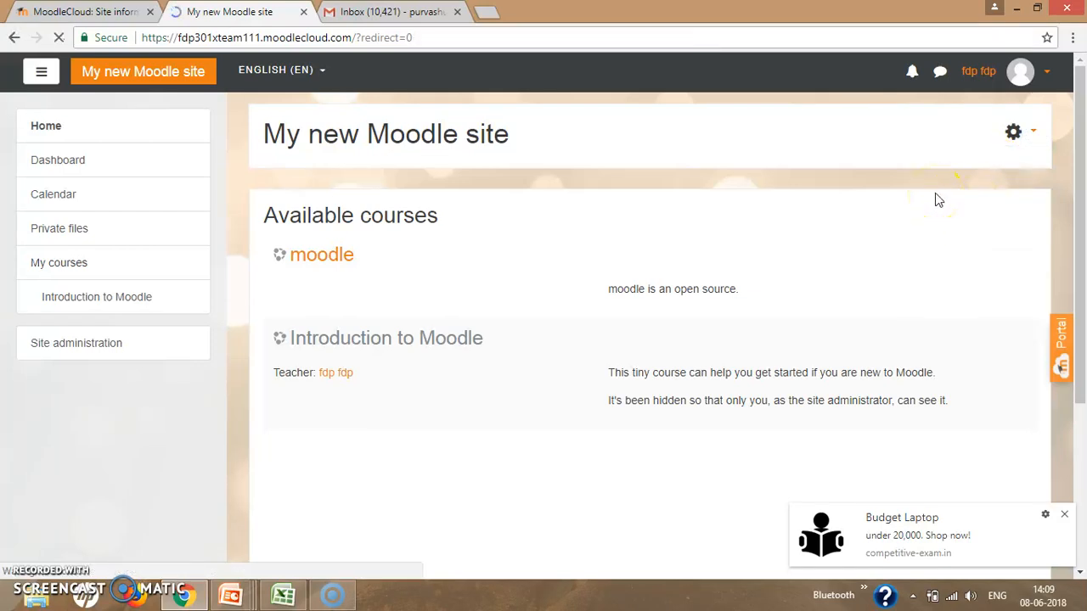
{"action": "scroll", "scroll_direction": "down", "scroll_amount": 3}
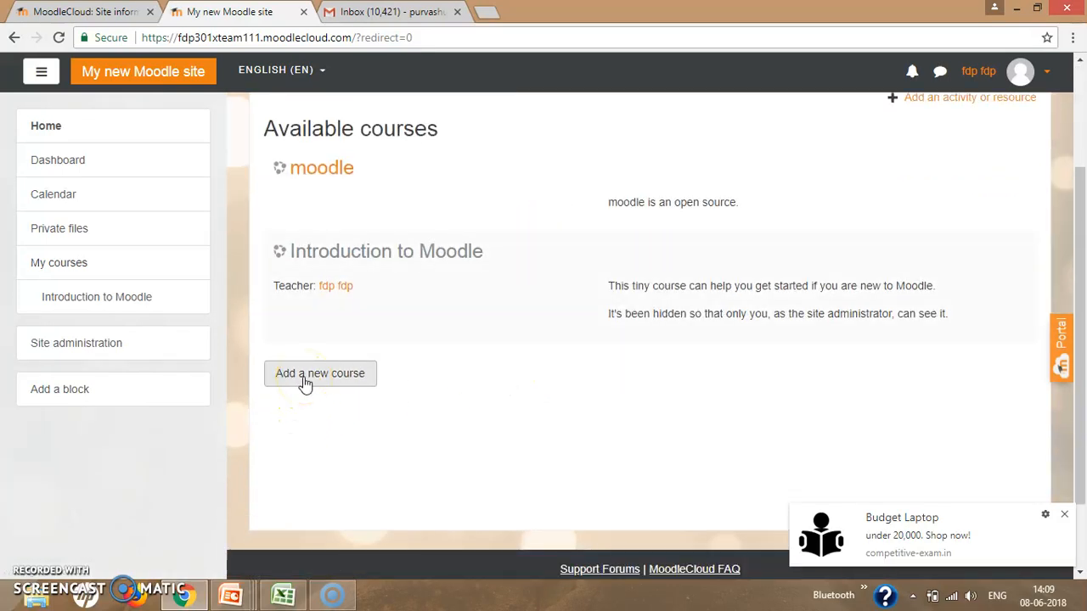
- Start 'Add a new course' and review the blank form's General and Description sections
{"action": "left_click", "coordinate": [319, 373]}
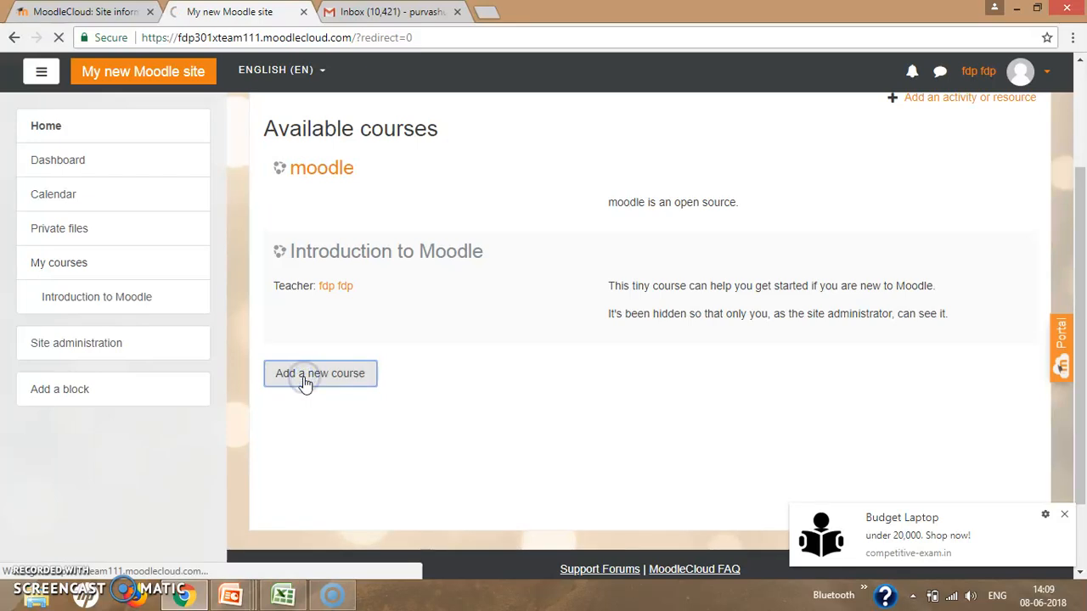
{"action": "left_click", "coordinate": [319, 373]}
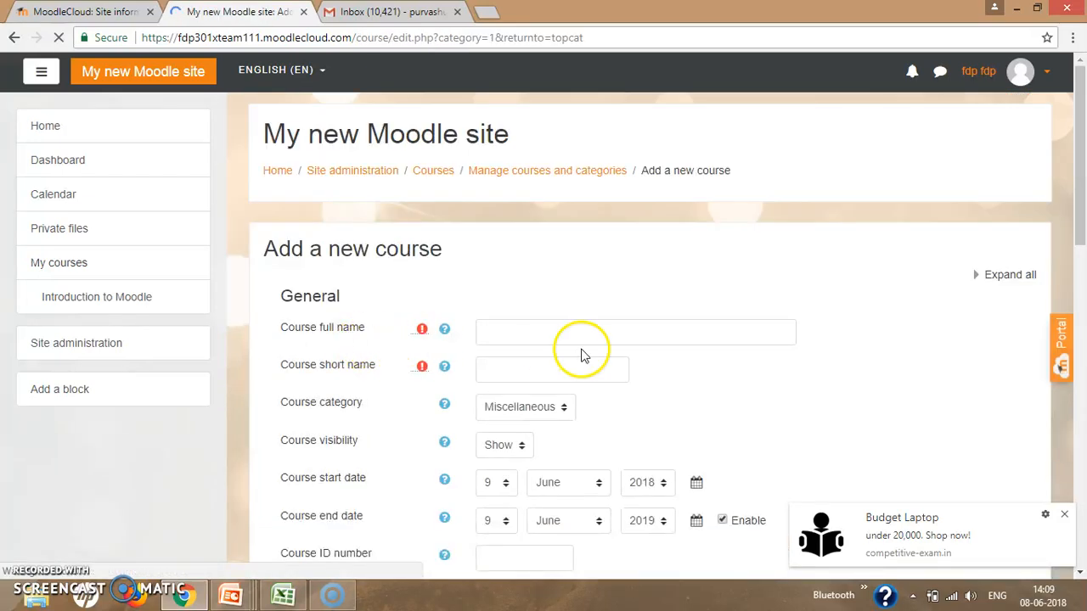
{"action": "scroll", "scroll_direction": "down", "scroll_amount": 3}
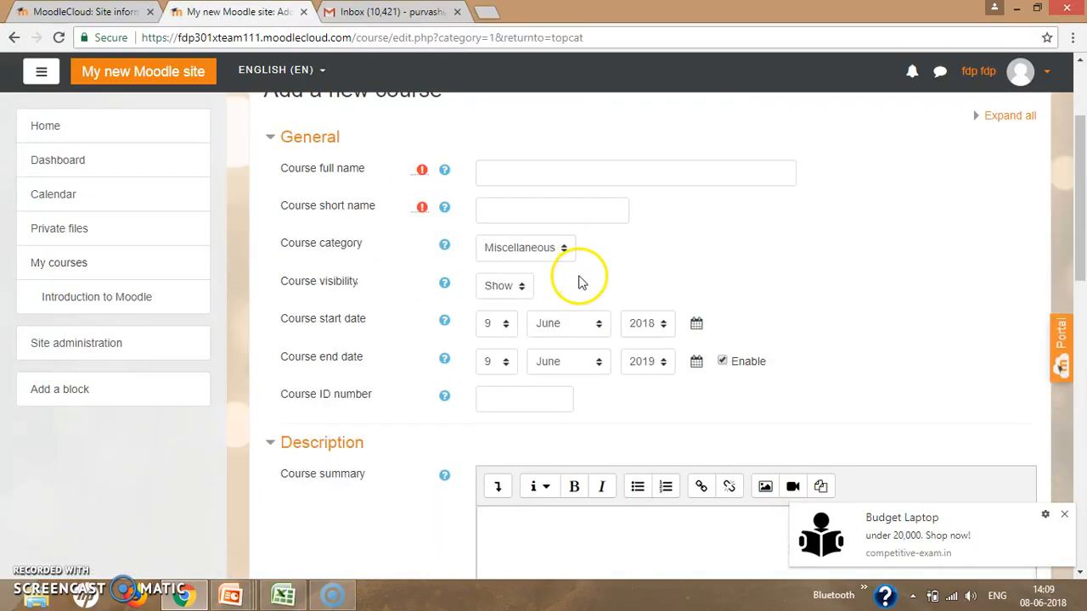
{"action": "scroll", "scroll_direction": "down", "scroll_amount": 3}
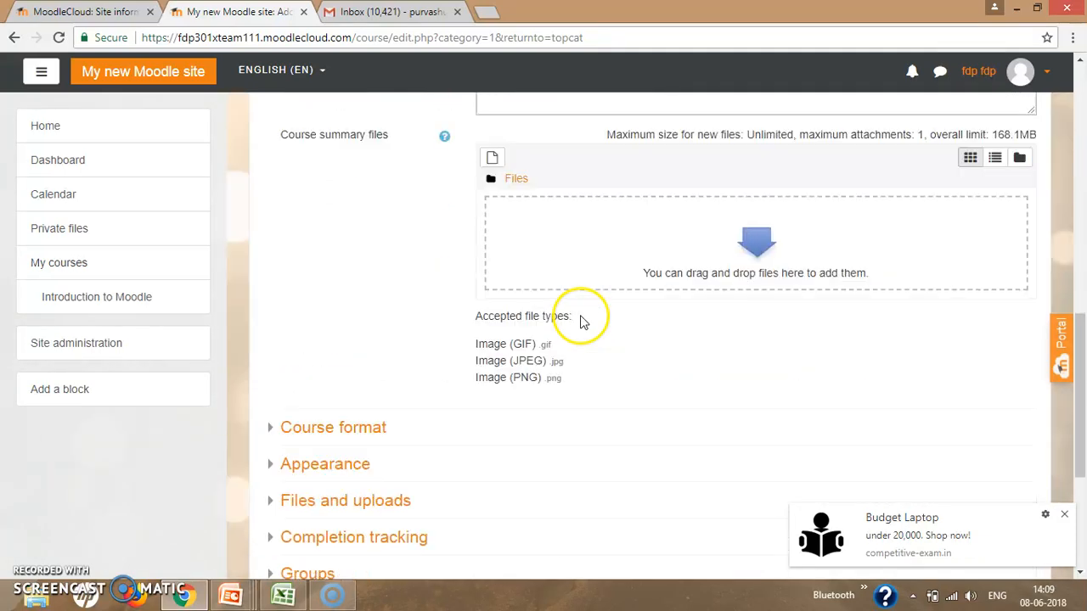
{"action": "scroll", "scroll_direction": "down", "scroll_amount": 3}
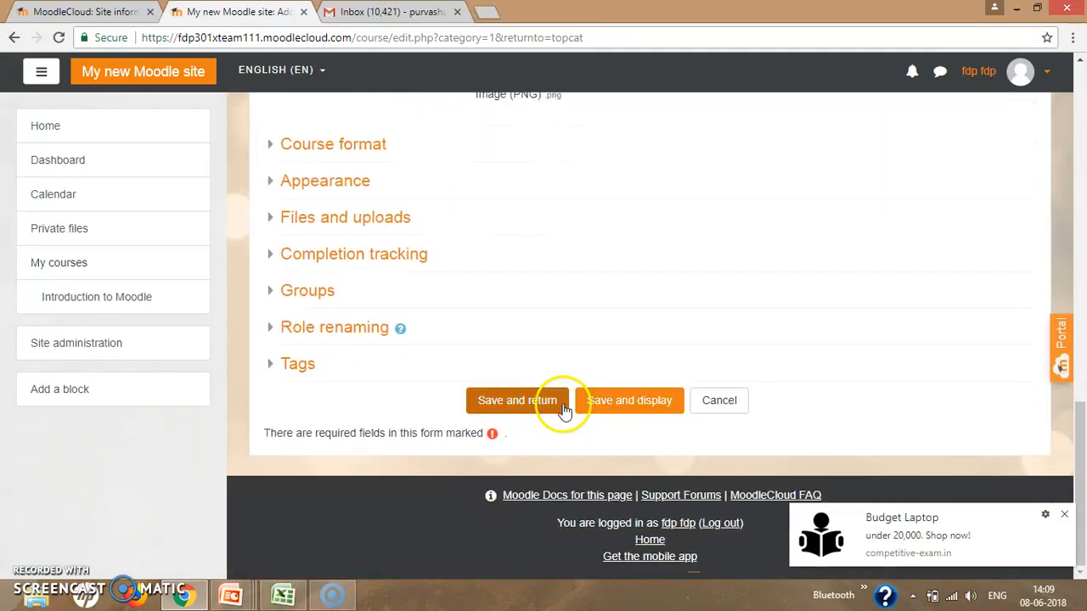
{"action": "scroll", "scroll_direction": "up", "scroll_amount": 3}
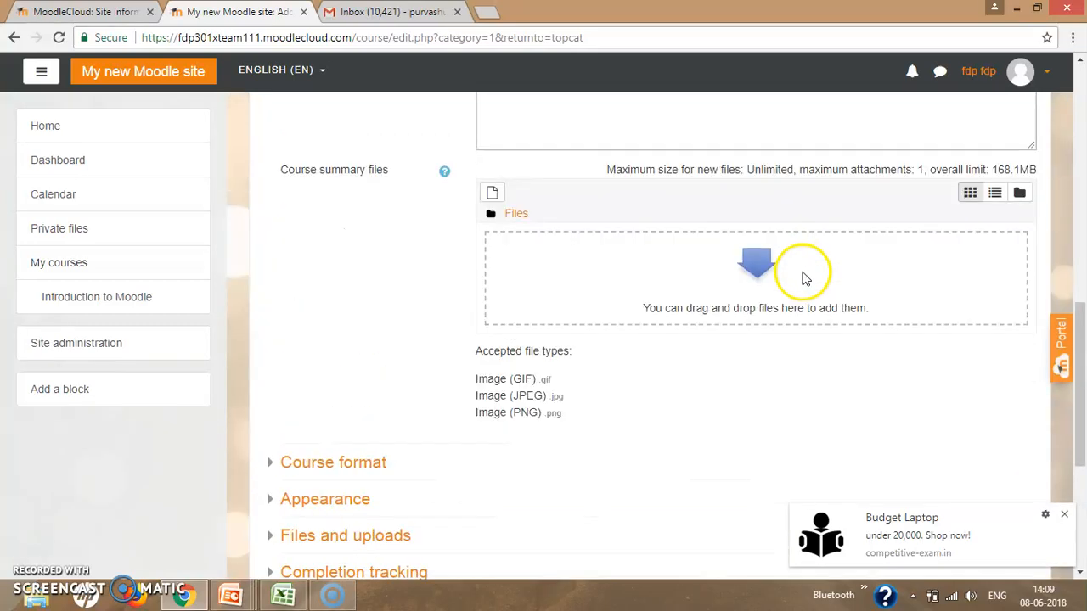
{"action": "scroll", "scroll_direction": "up", "scroll_amount": 3}
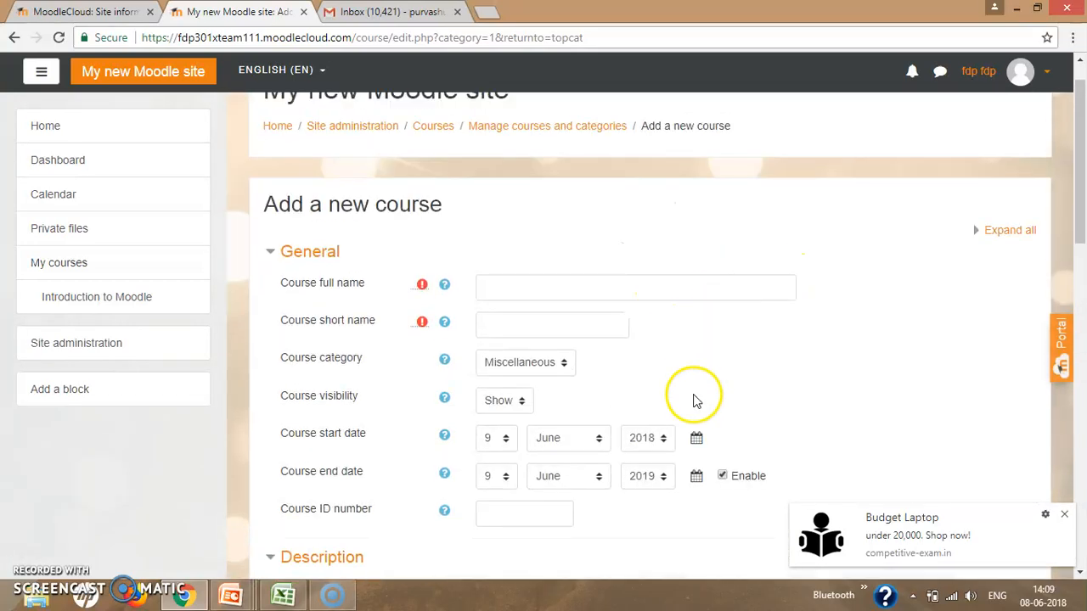
{"action": "scroll", "scroll_direction": "down", "scroll_amount": 3}
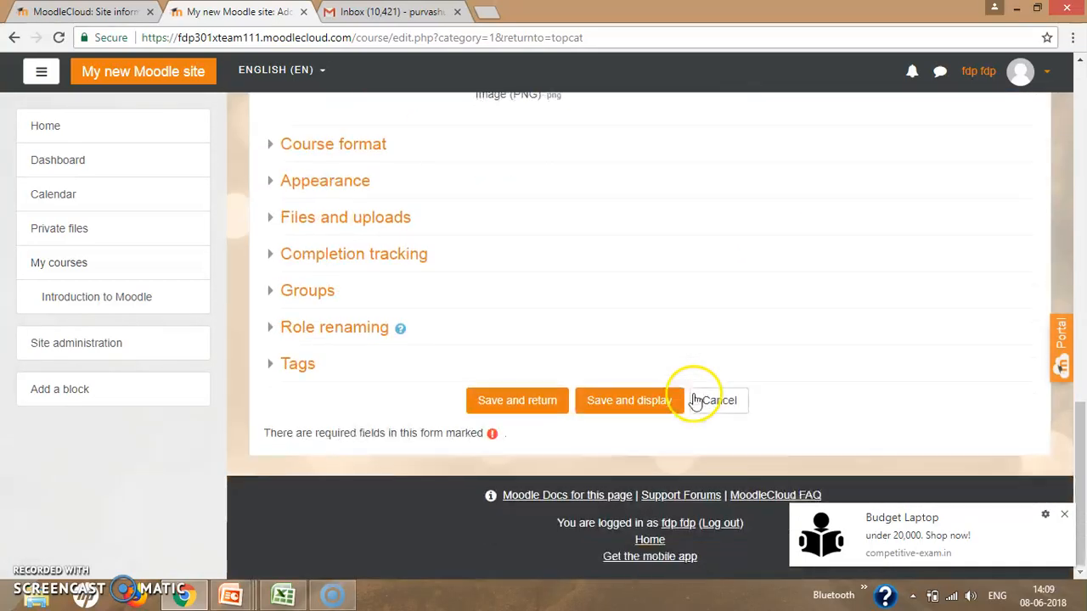
{"action": "mouse_move", "coordinate": [672, 326]}
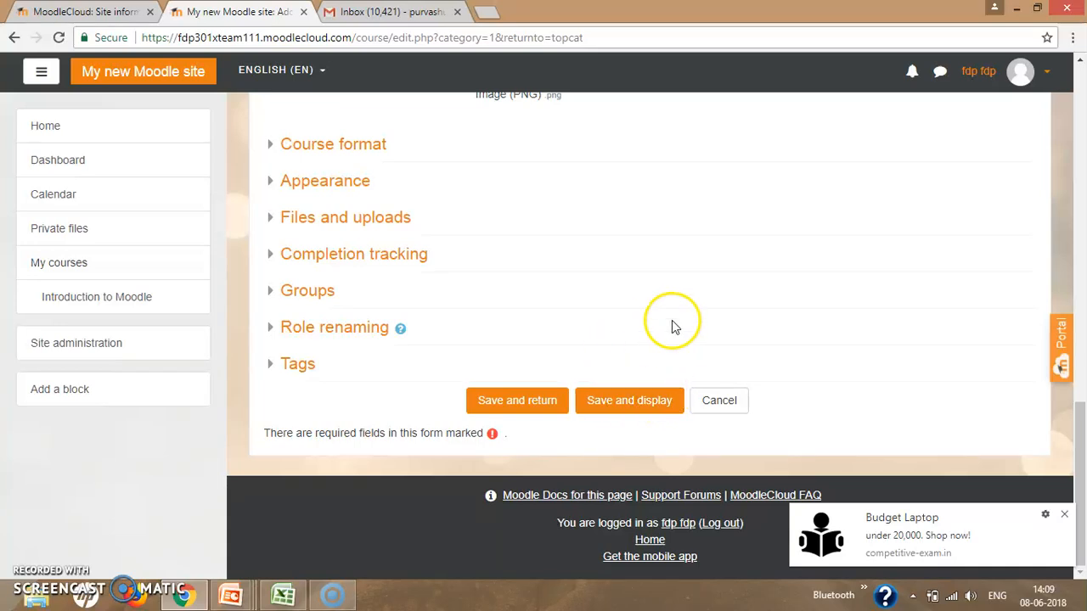
{"action": "mouse_move", "coordinate": [706, 310]}
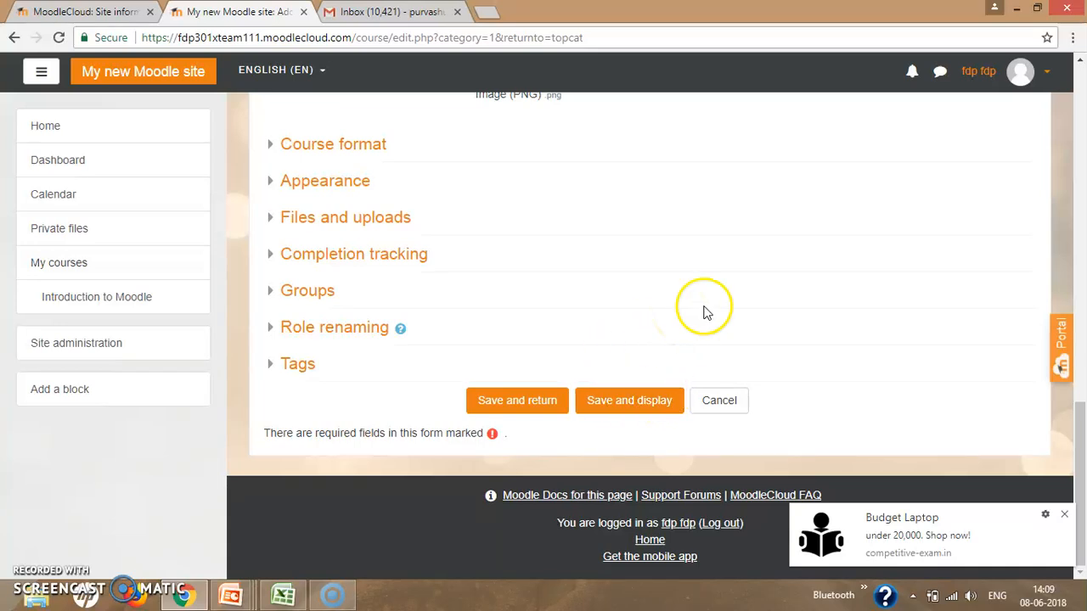
{"action": "scroll", "scroll_direction": "up", "scroll_amount": 3}
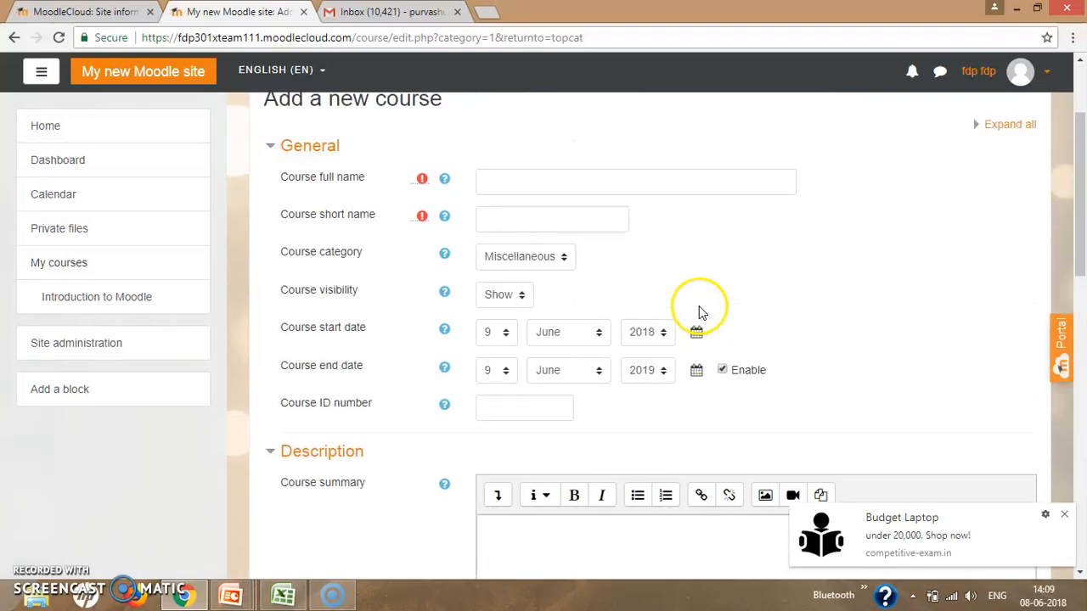
- Enter the course full name 'wordpess' and short name 'word'
{"action": "left_click", "coordinate": [598, 332]}
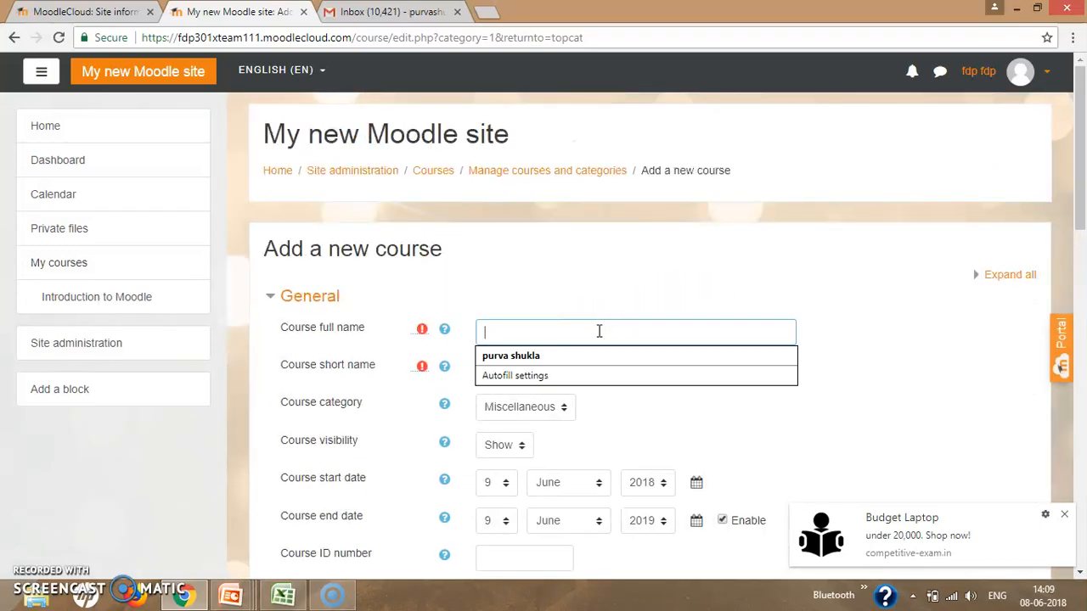
{"action": "type", "text": "wordpess"}
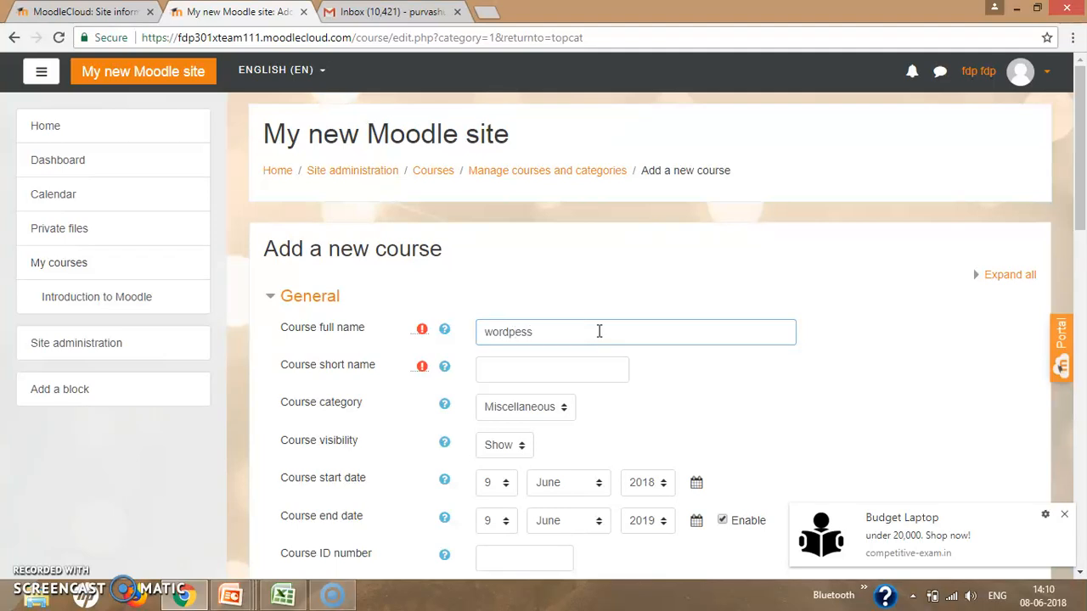
{"action": "left_click", "coordinate": [552, 368]}
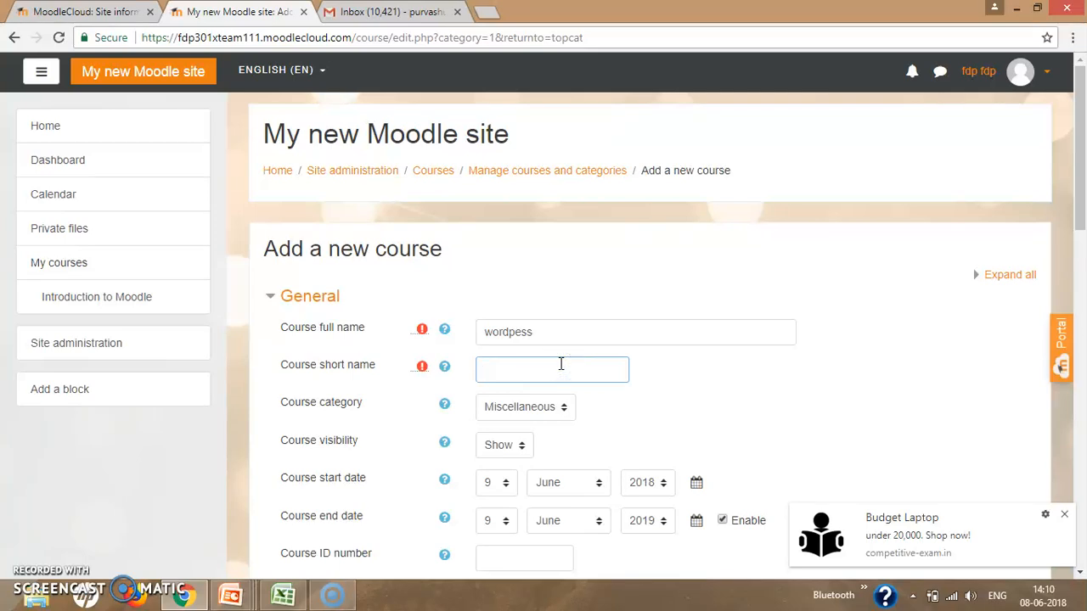
{"action": "type", "text": "word"}
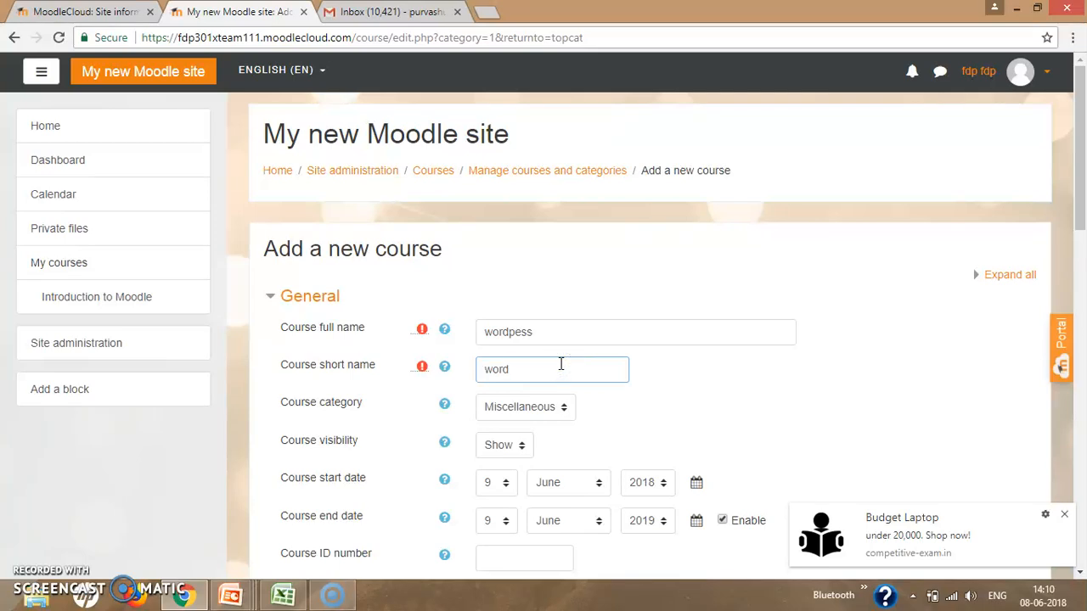
{"action": "mouse_move", "coordinate": [491, 466]}
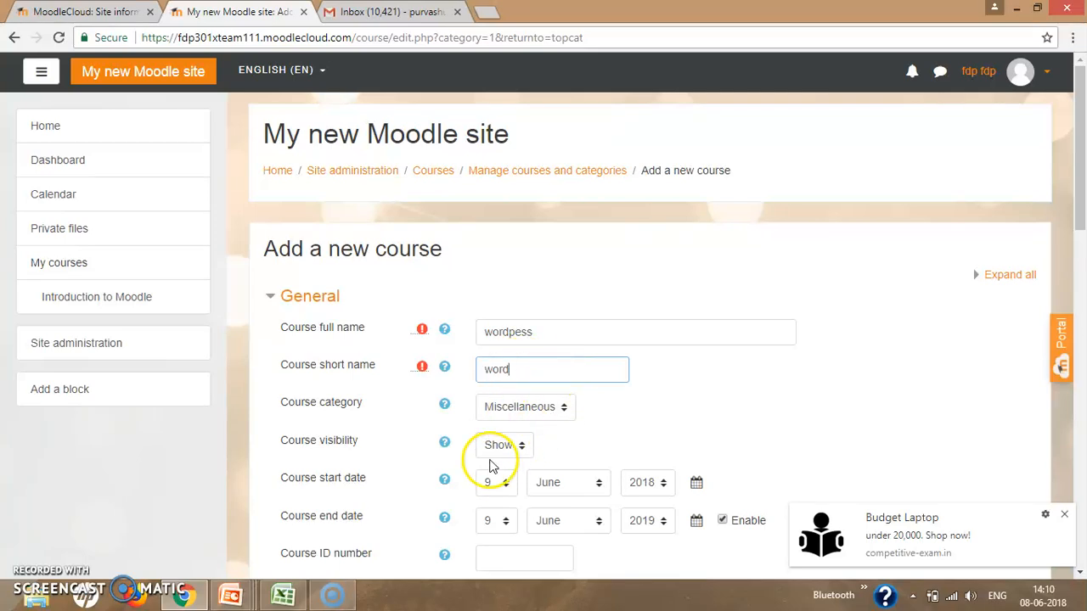
- Change the course end date to 9 July 2019
{"action": "scroll", "scroll_direction": "down", "scroll_amount": 3}
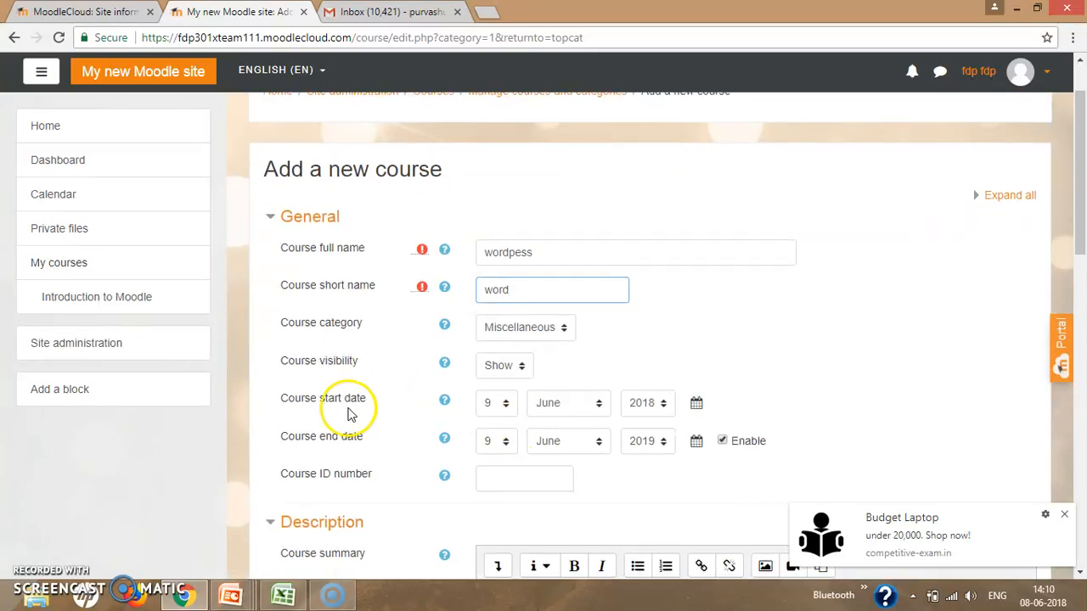
{"action": "mouse_move", "coordinate": [586, 408]}
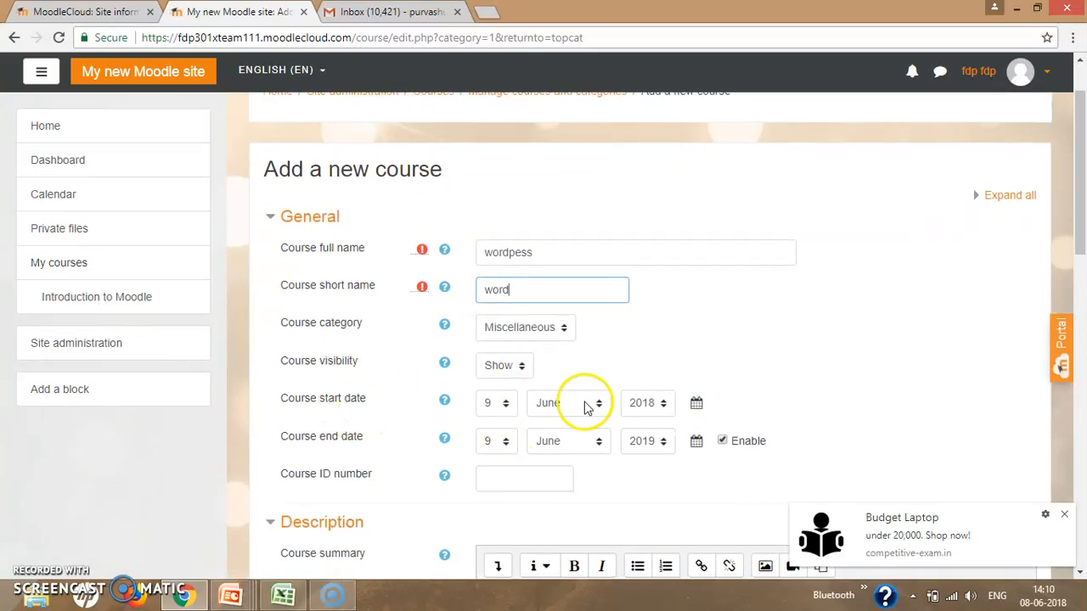
{"action": "mouse_move", "coordinate": [321, 448]}
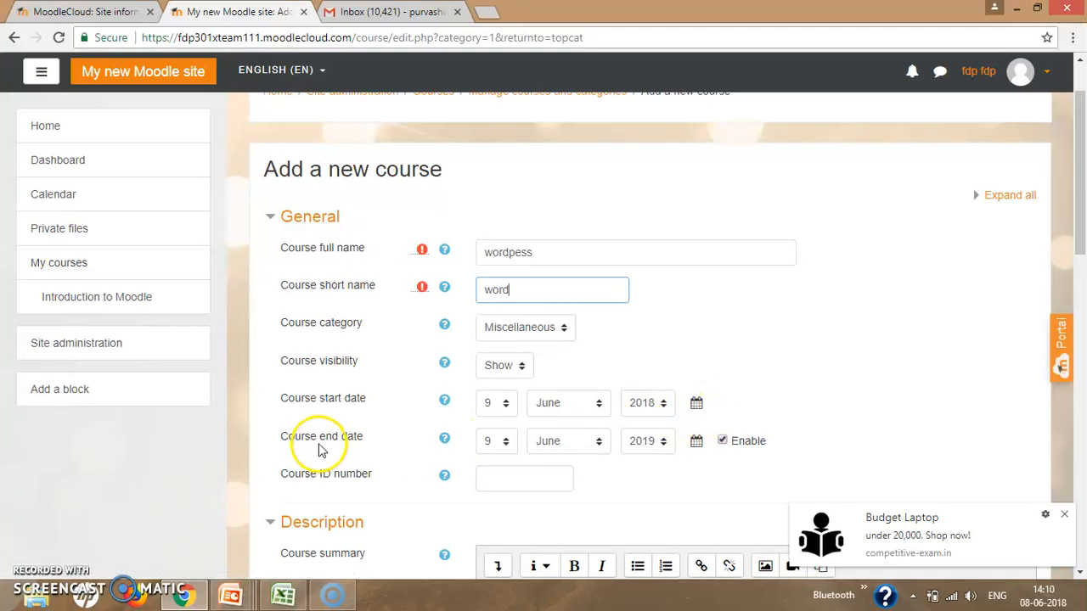
{"action": "mouse_move", "coordinate": [581, 449]}
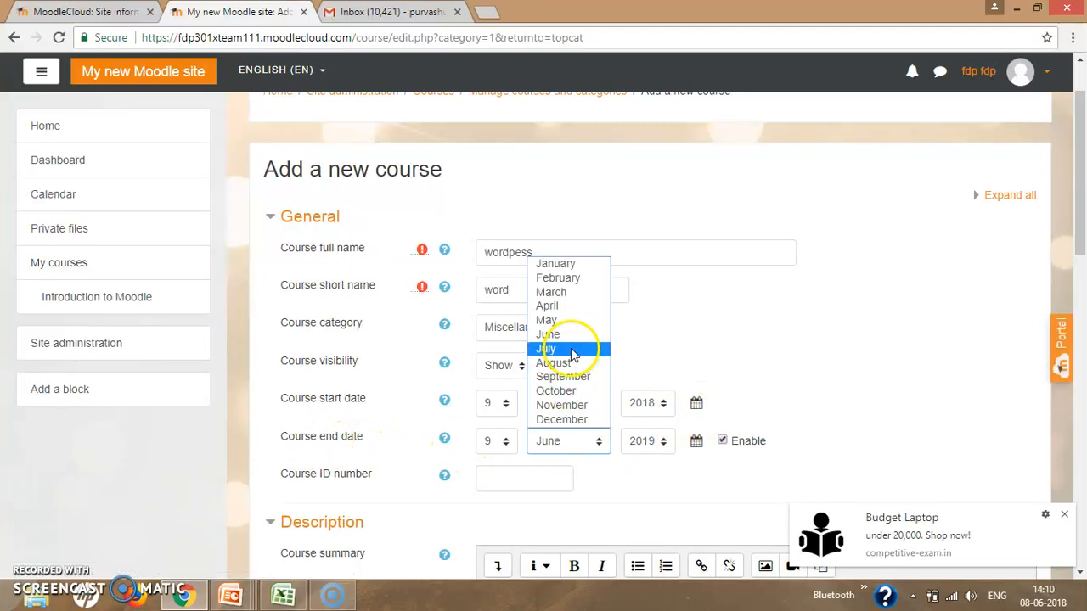
{"action": "left_click", "coordinate": [546, 348]}
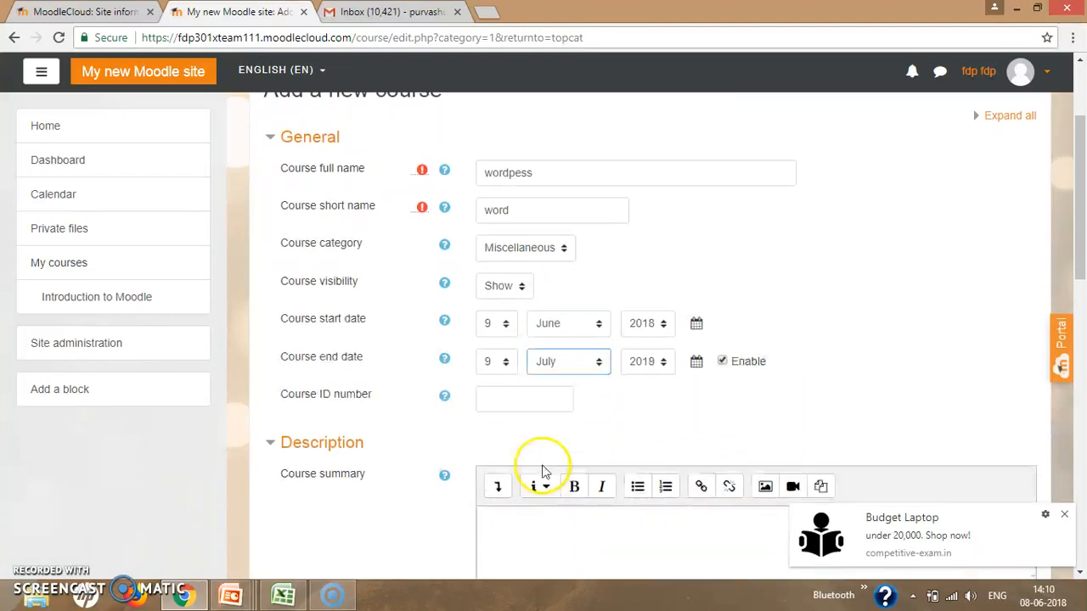
{"action": "left_click", "coordinate": [523, 399]}
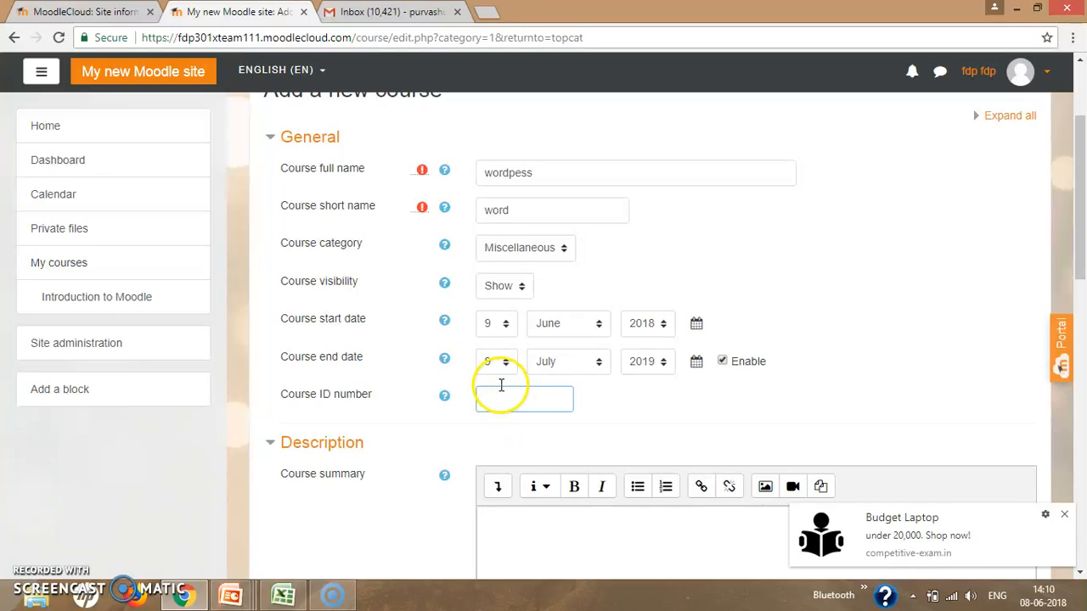
{"action": "scroll", "scroll_direction": "down", "scroll_amount": 3}
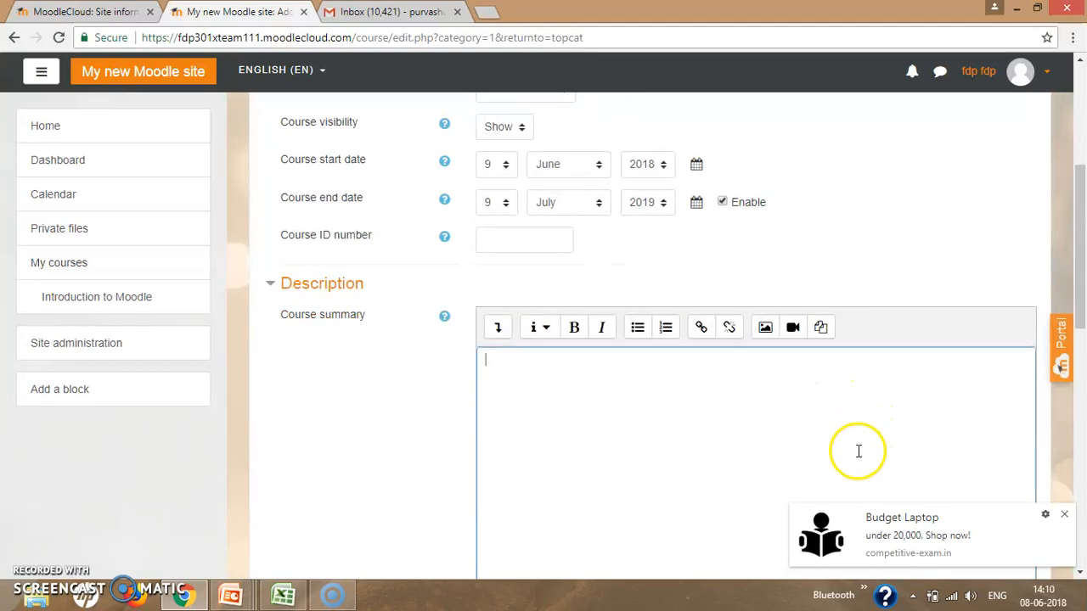
{"action": "scroll", "scroll_direction": "down", "scroll_amount": 3}
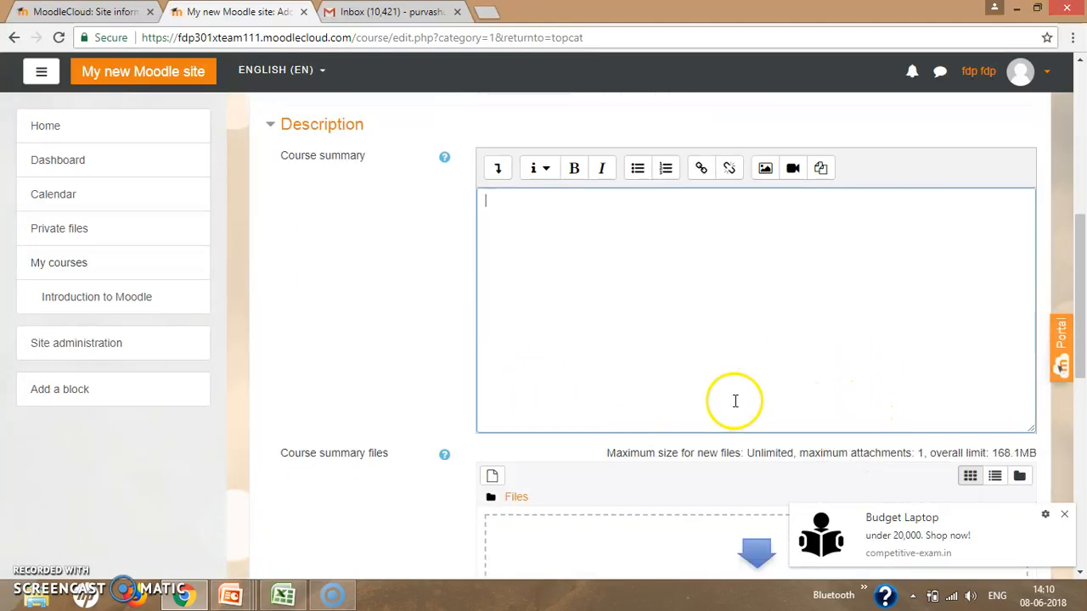
{"action": "scroll", "scroll_direction": "down", "scroll_amount": 3}
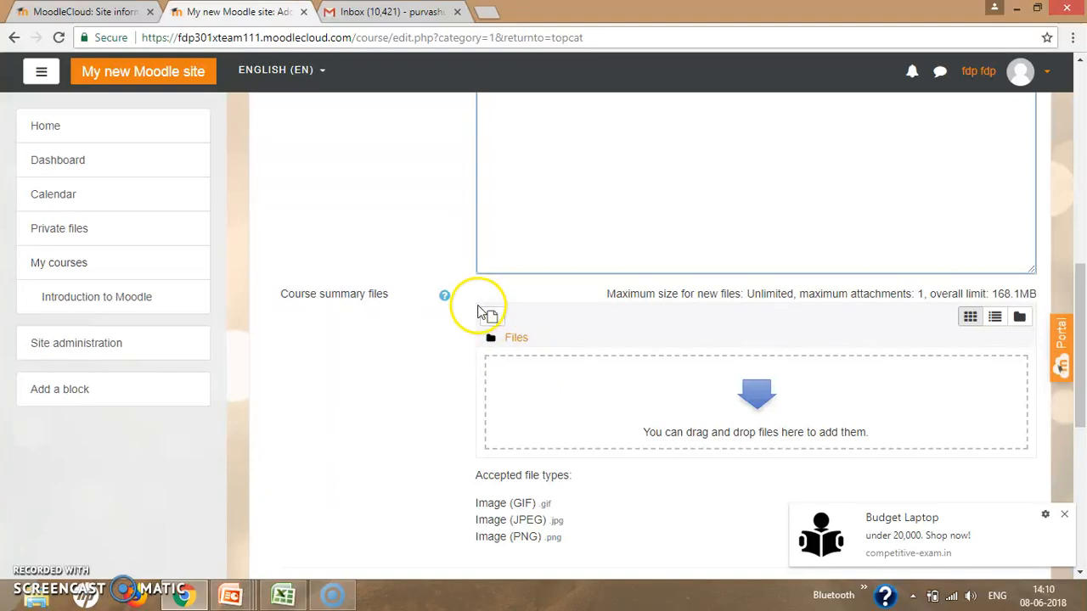
{"action": "mouse_move", "coordinate": [697, 424]}
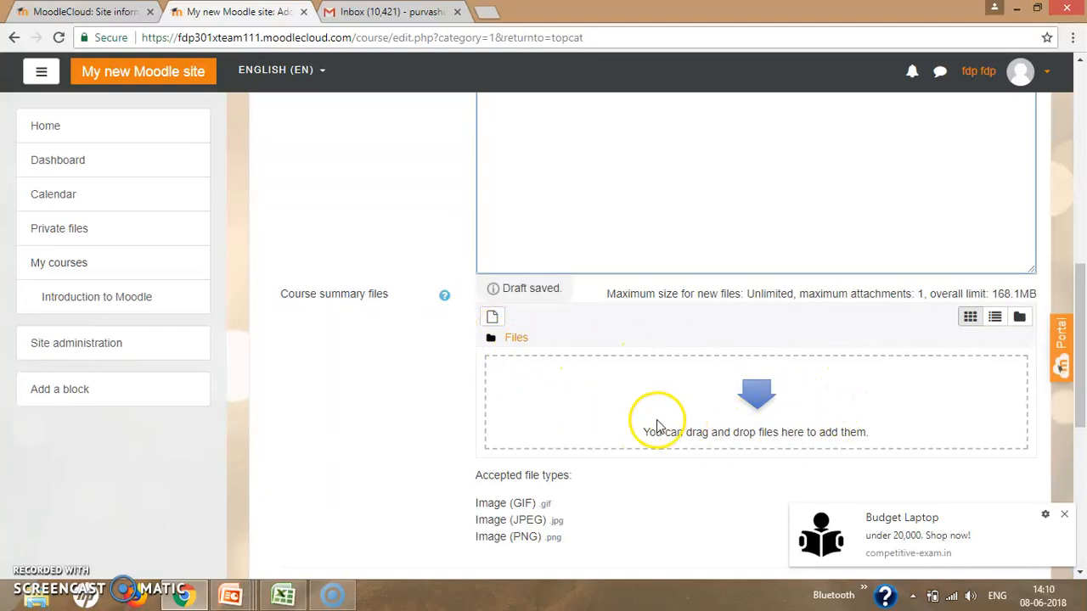
{"action": "mouse_move", "coordinate": [790, 432]}
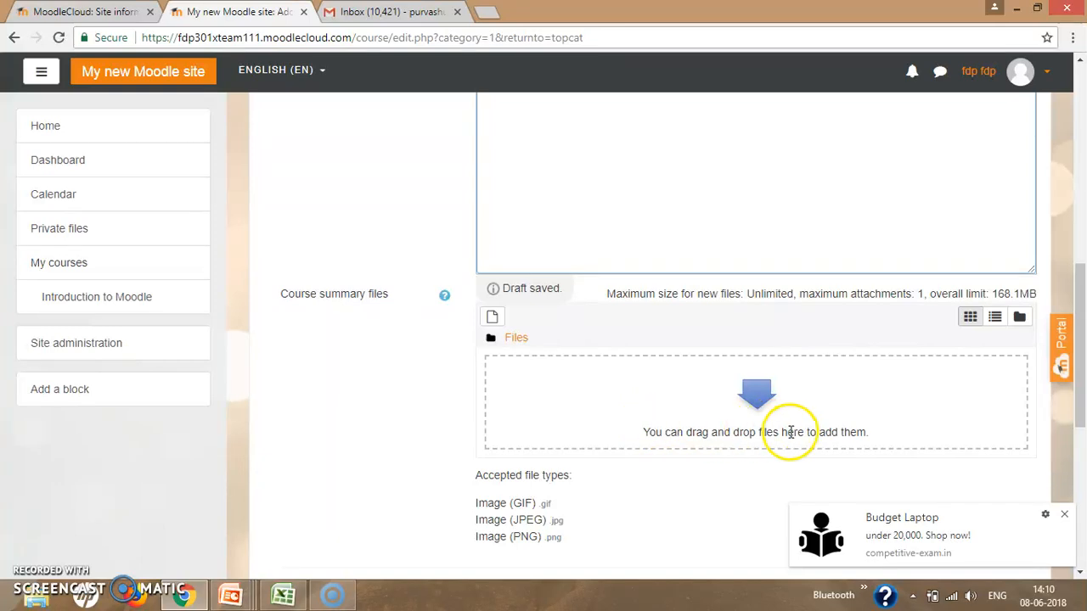
{"action": "scroll", "scroll_direction": "down", "scroll_amount": 3}
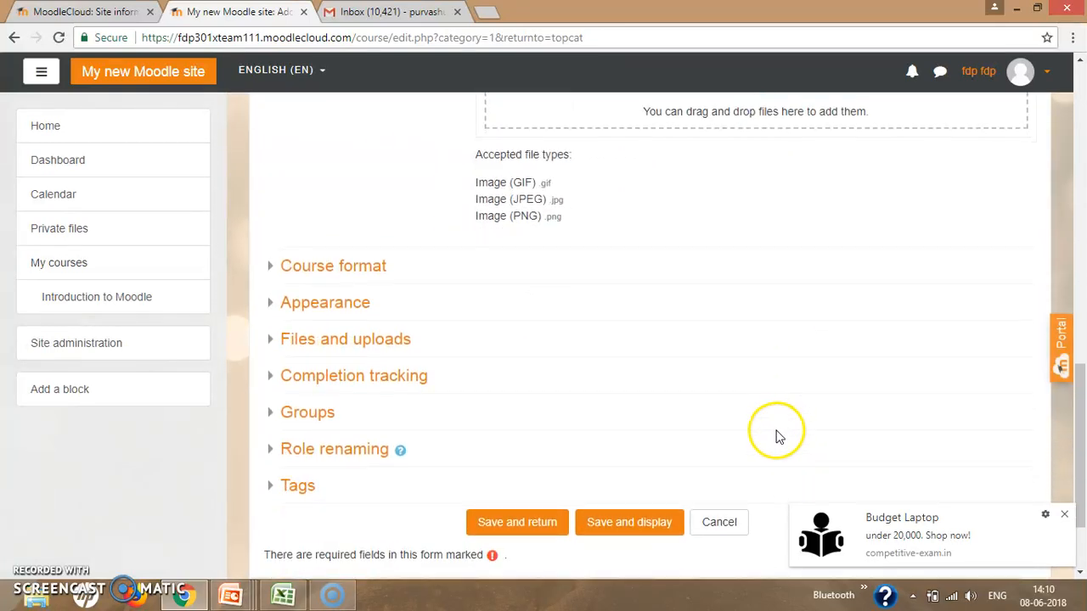
{"action": "scroll", "scroll_direction": "down", "scroll_amount": 3}
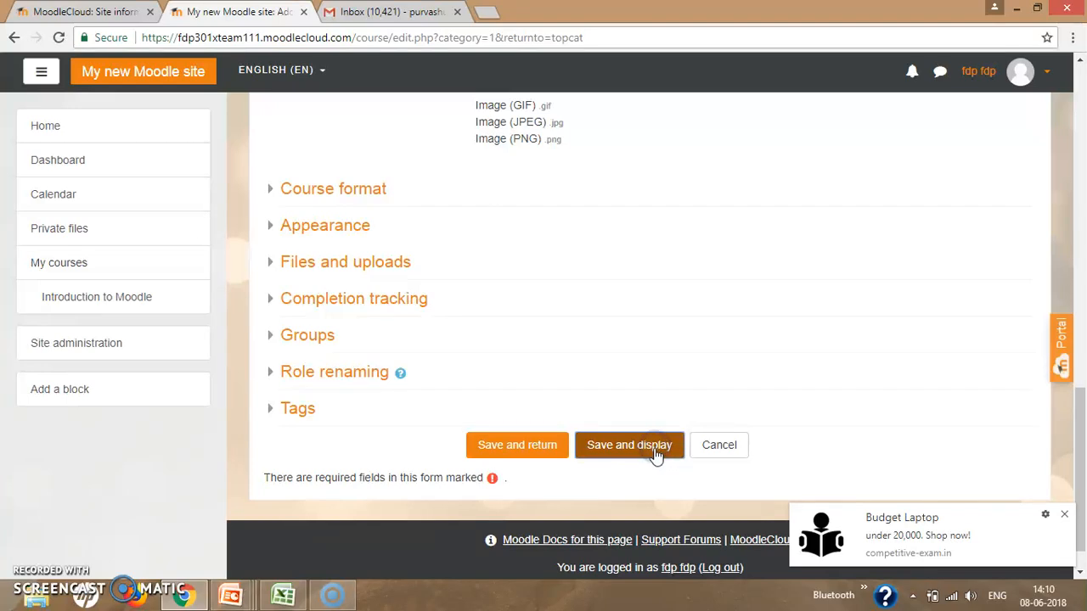
- Save and display the new wordpess course, landing on its empty Participants page
{"action": "left_click", "coordinate": [629, 445]}
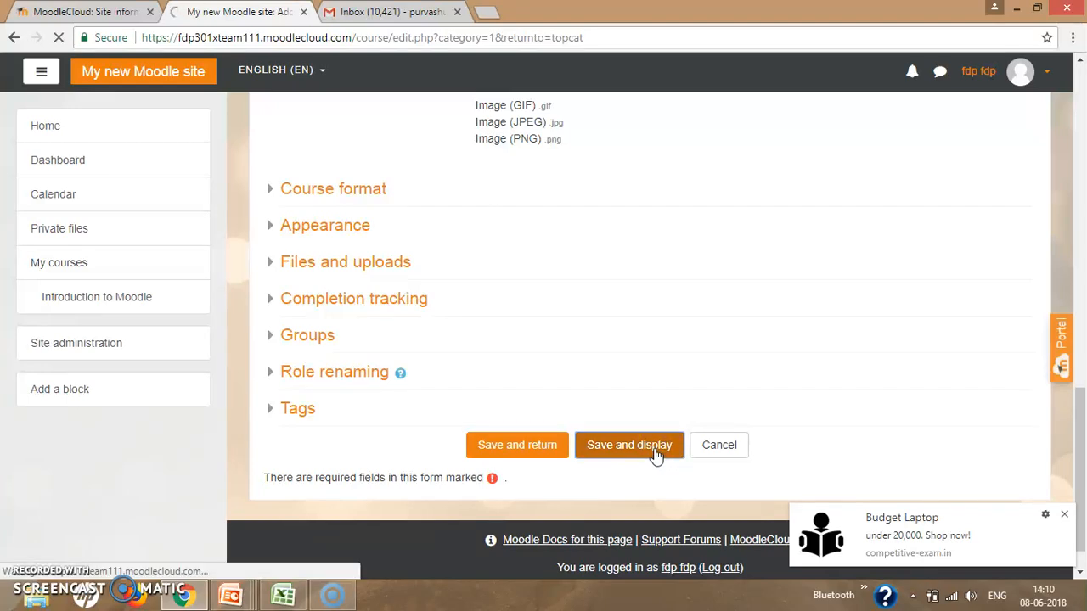
{"action": "left_click", "coordinate": [629, 445]}
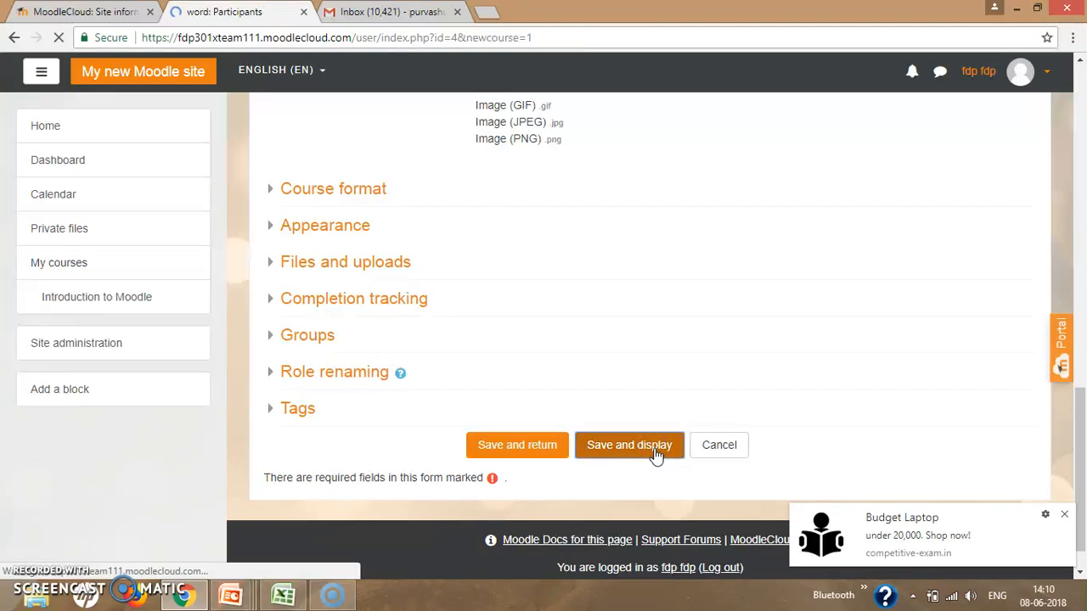
{"action": "left_click", "coordinate": [629, 445]}
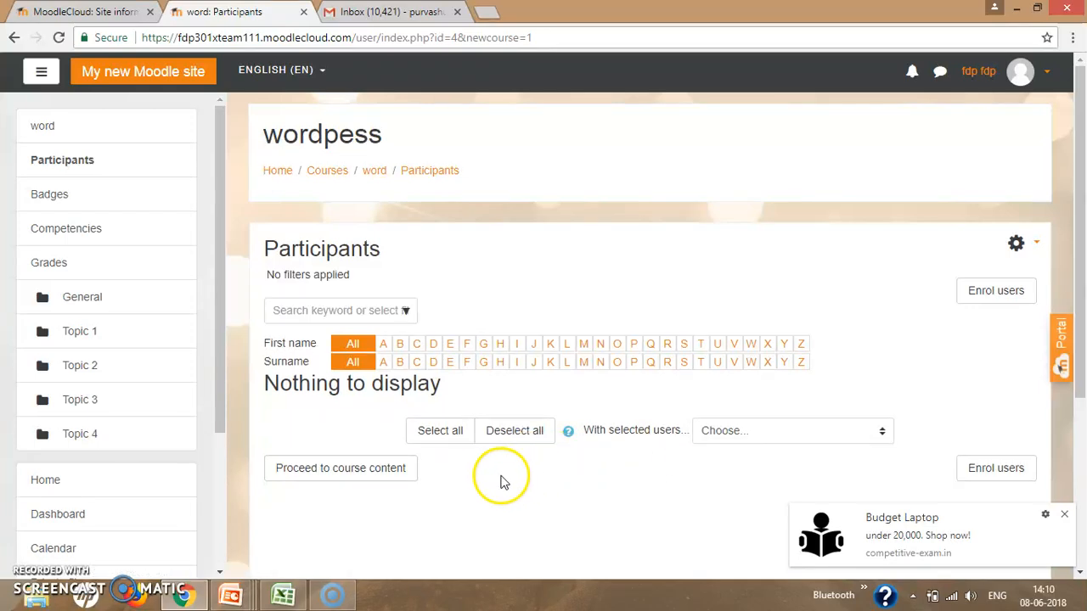
{"action": "mouse_move", "coordinate": [279, 169]}
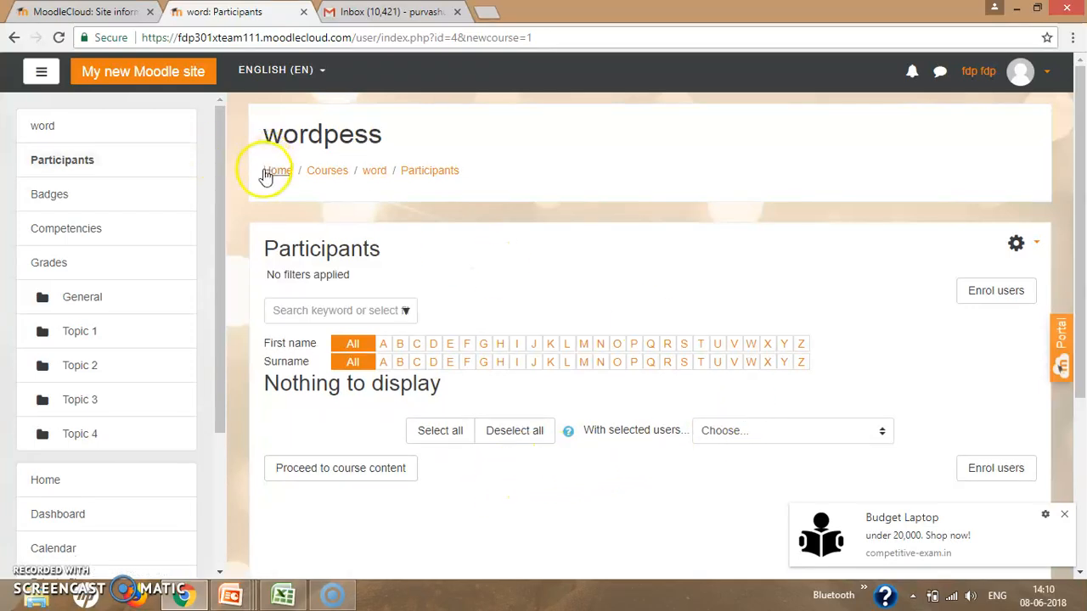
- Return to the site home and open wordpess from Available courses, showing Topics 1–4
{"action": "left_click", "coordinate": [276, 170]}
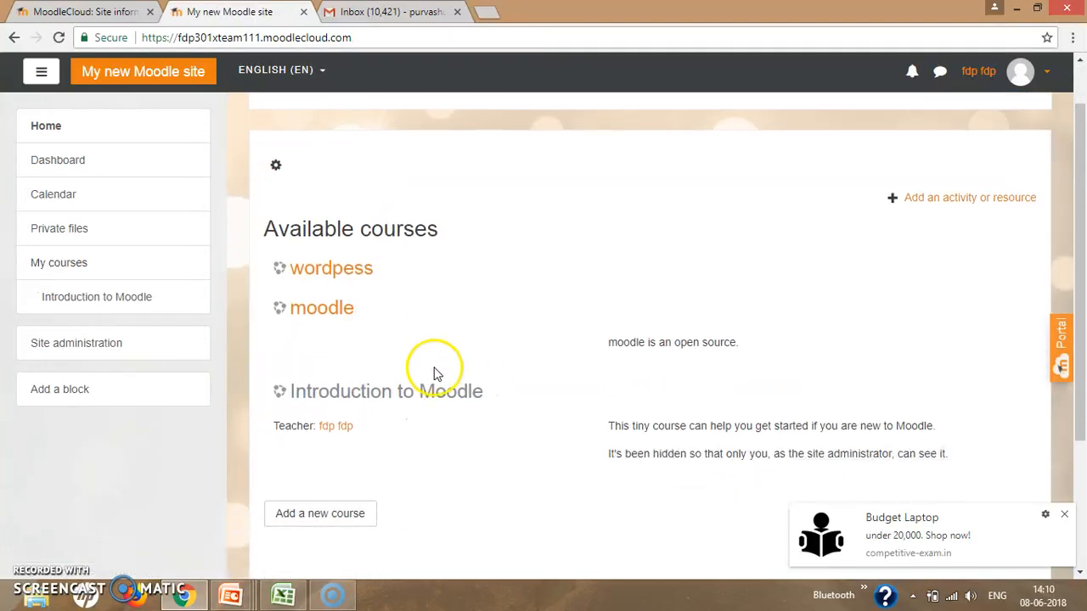
{"action": "scroll", "scroll_direction": "up", "scroll_amount": 3}
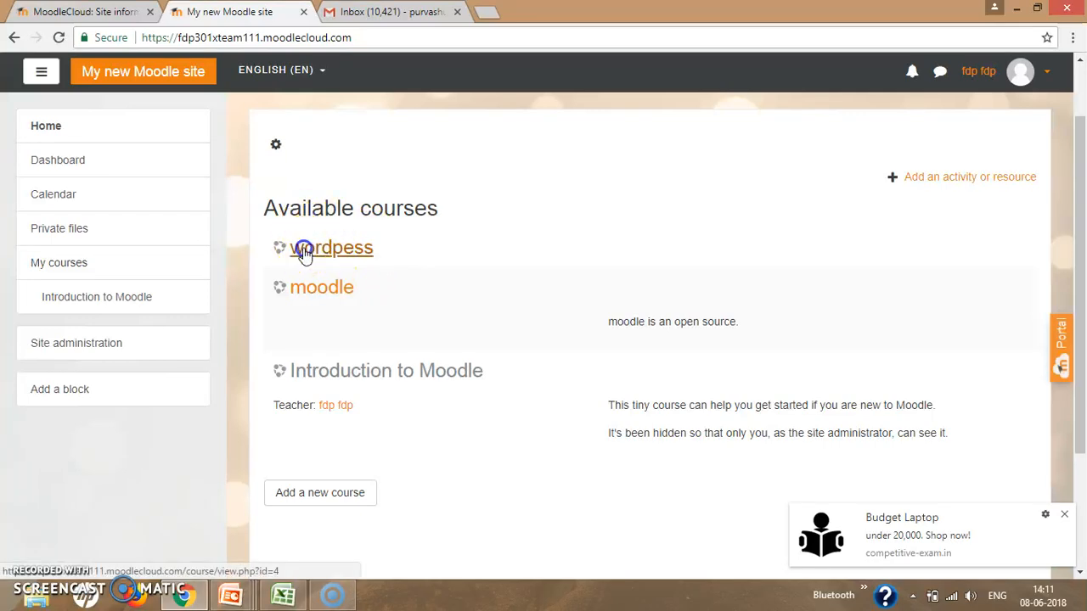
{"action": "left_click", "coordinate": [333, 248]}
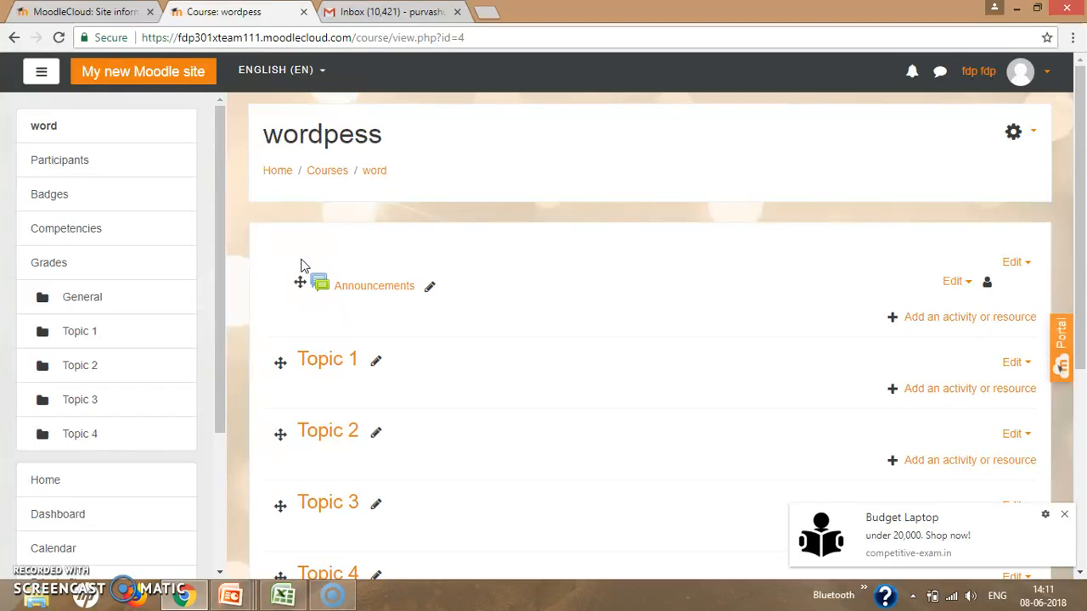
{"action": "mouse_move", "coordinate": [203, 479]}
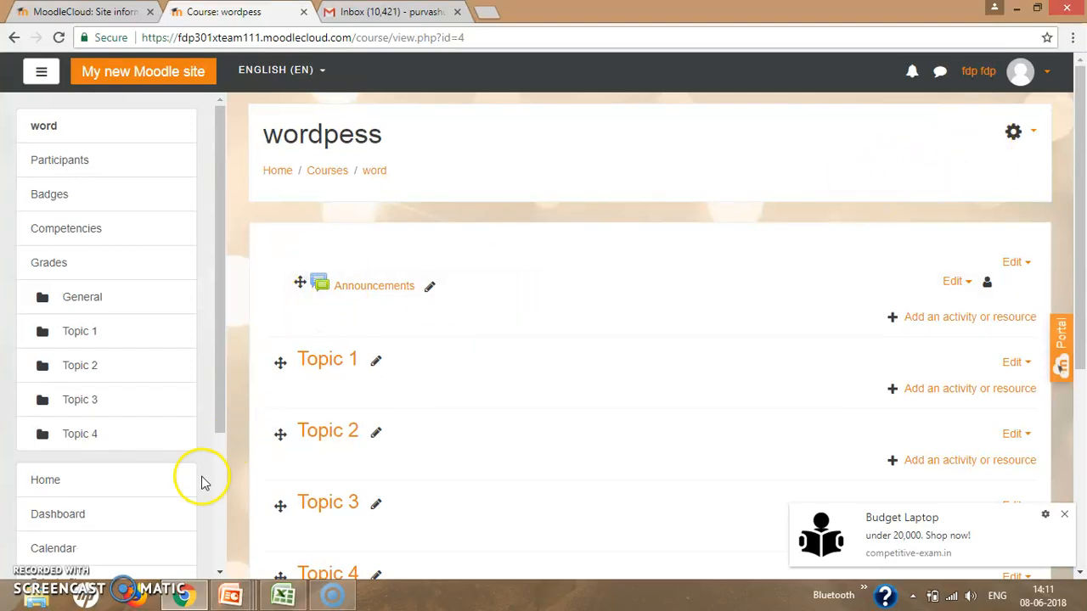